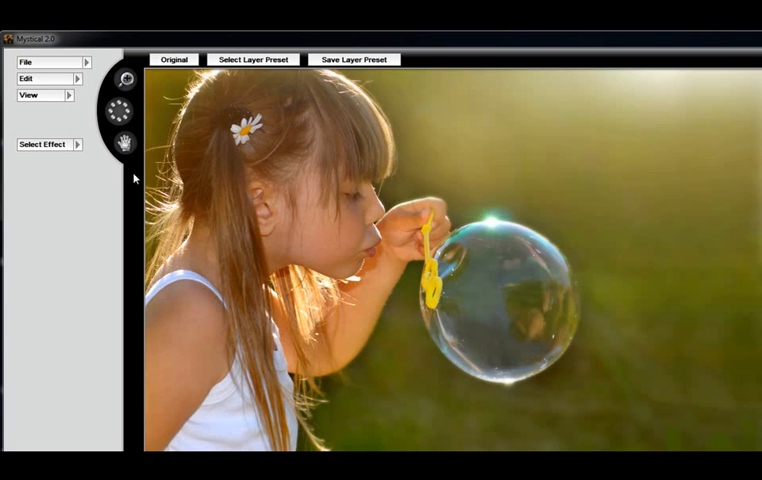
Step: Reveal the Mystical Focus effects submenu from Select Effect
{"action": "left_click", "coordinate": [44, 144]}
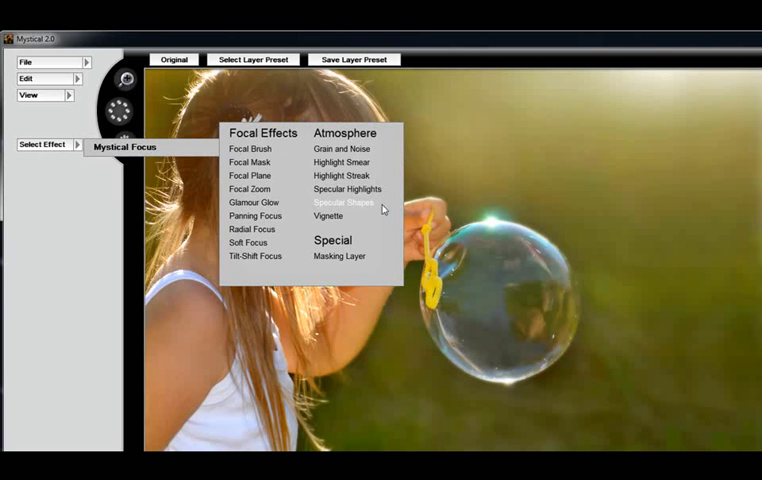
Step: Apply Specular Shapes from the Atmosphere list with Color Style set to Manual
{"action": "left_click", "coordinate": [348, 204]}
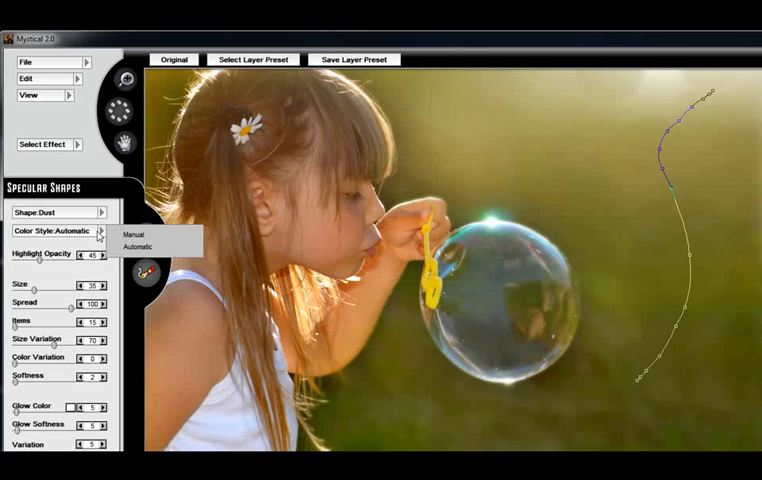
{"action": "left_click", "coordinate": [130, 234]}
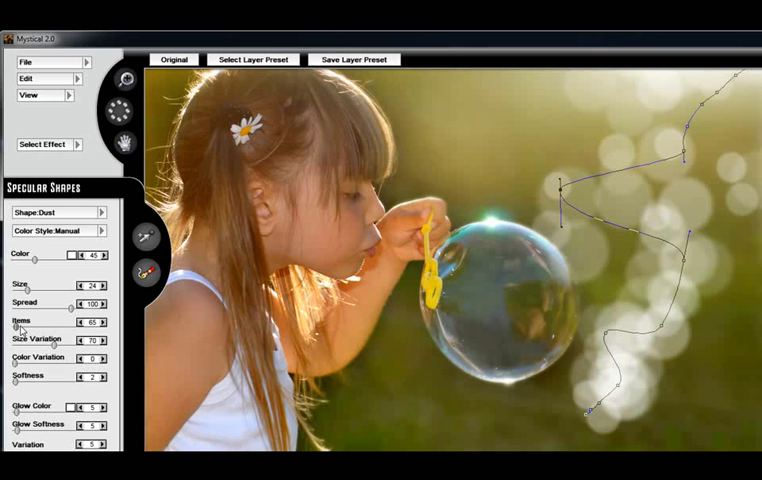
Step: Drag the Specular Shapes sliders to shrink and thin the bokeh along the path
{"action": "left_click_drag", "start_coordinate": [88, 332], "coordinate": [60, 332]}
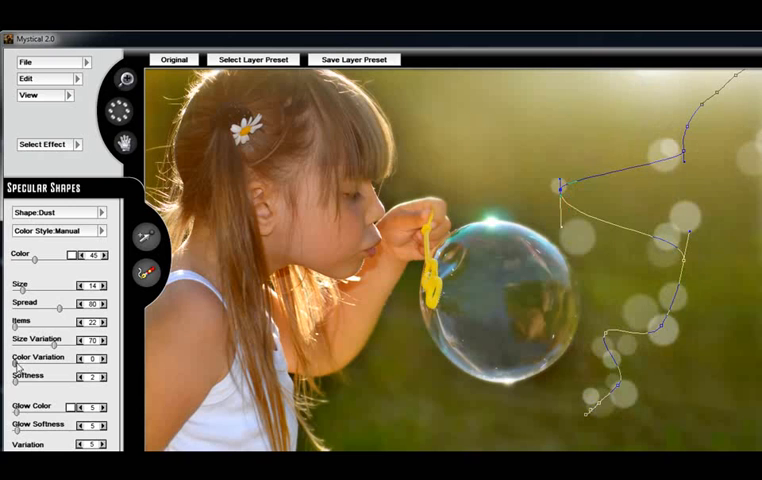
{"action": "left_click_drag", "start_coordinate": [16, 368], "coordinate": [30, 368]}
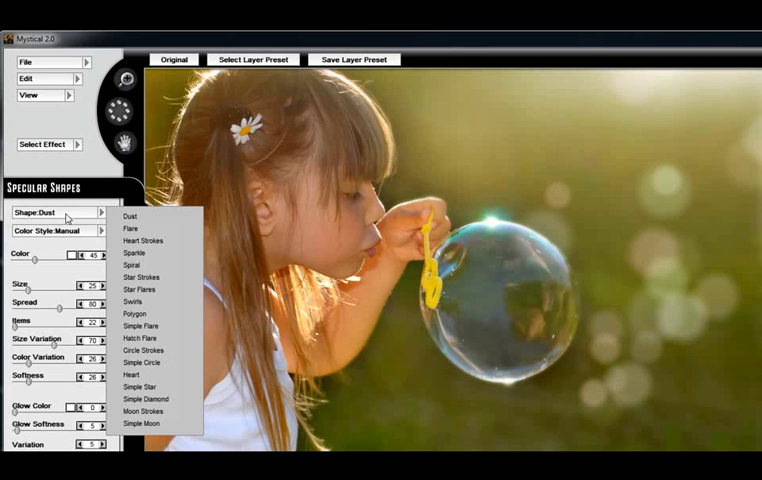
Step: Try Simple Flare as the bokeh shape, then switch back to Dust
{"action": "left_click", "coordinate": [144, 240]}
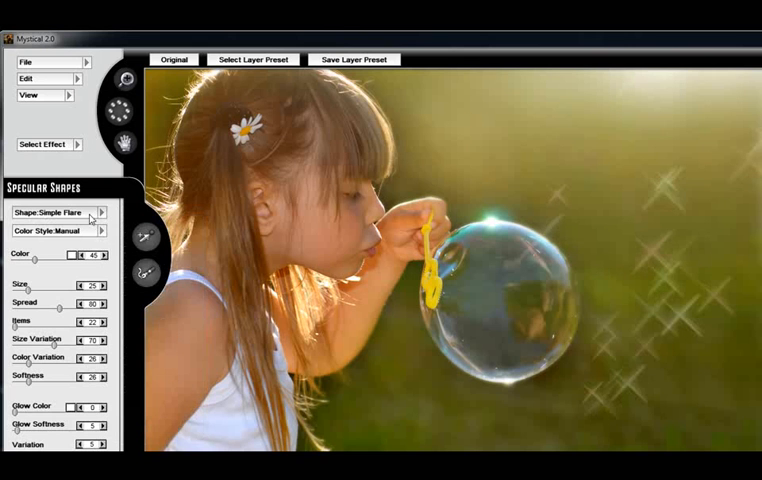
{"action": "left_click", "coordinate": [58, 212]}
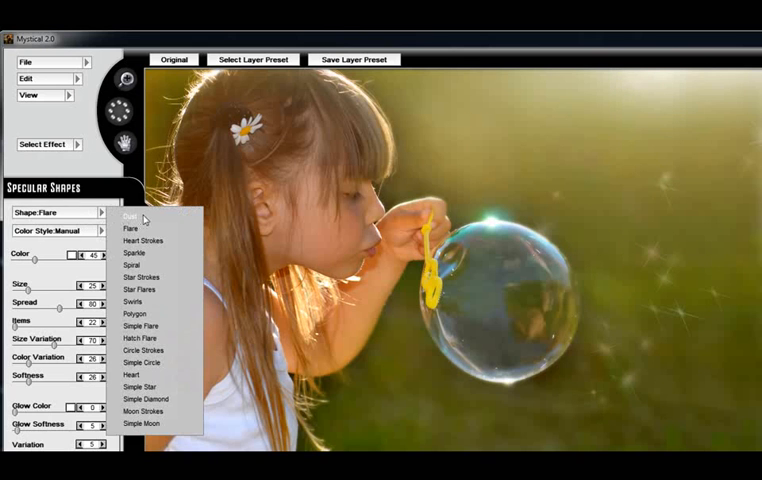
{"action": "left_click", "coordinate": [130, 216]}
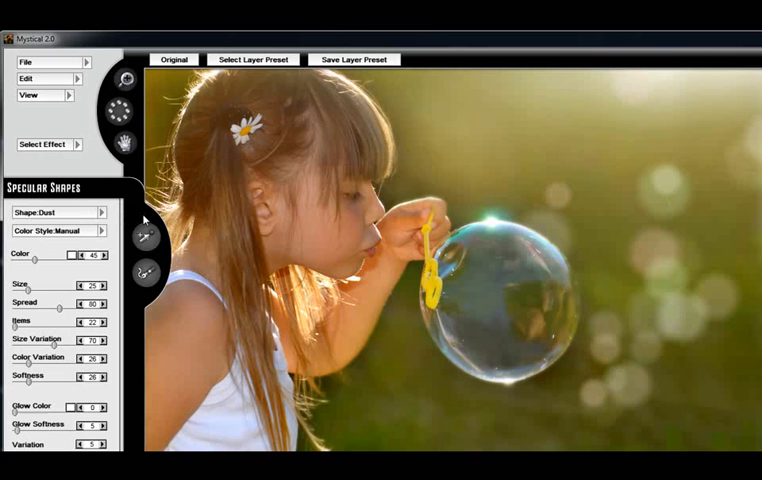